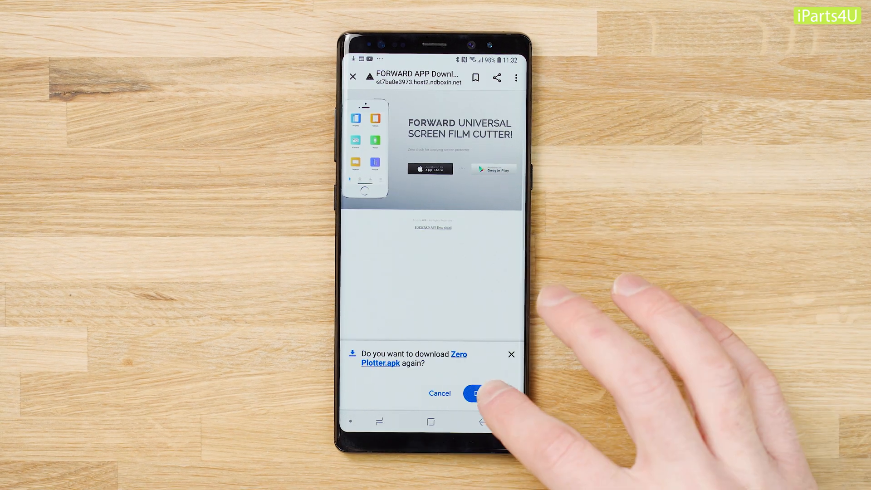
Re-download Zero Plotter.apk in Chrome and launch the installer from the finished download
click(480, 393)
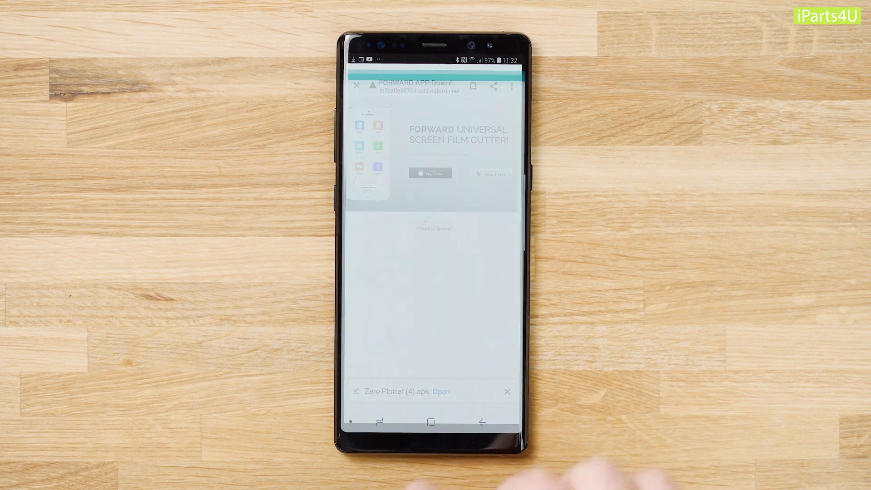
click(440, 392)
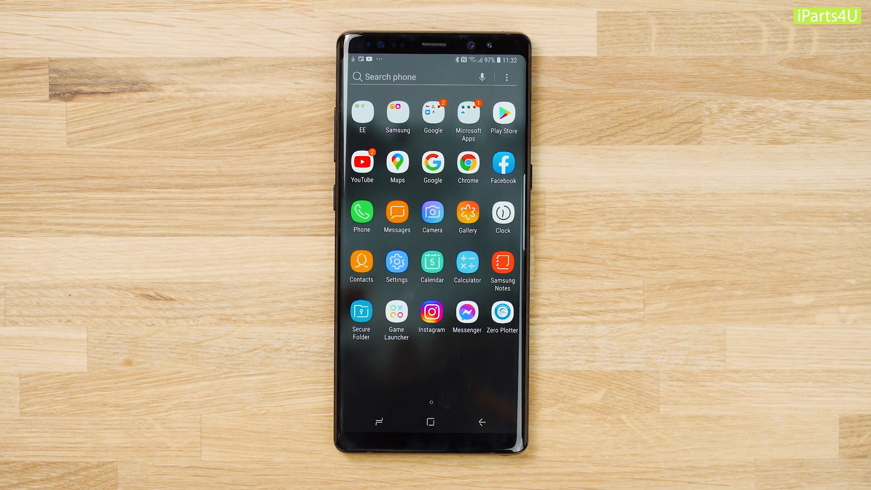
Launch Zero Plotter and log in with the account credentials to reach the Data screen
click(502, 314)
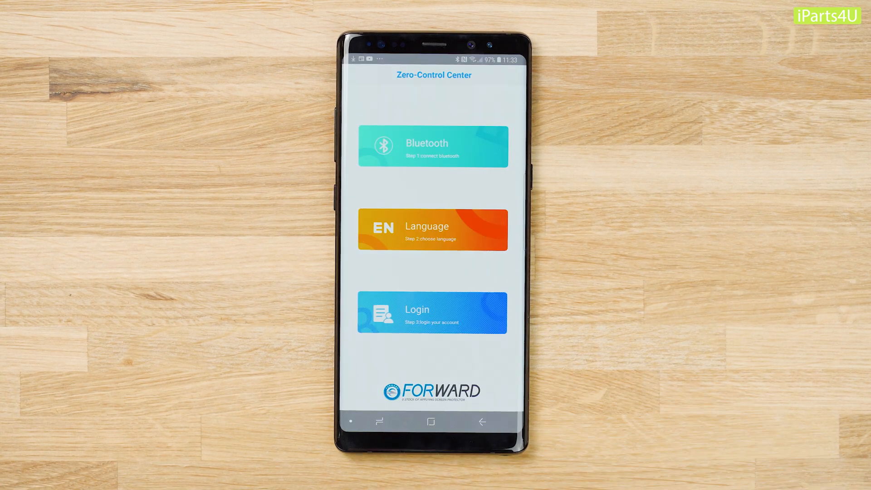
click(432, 312)
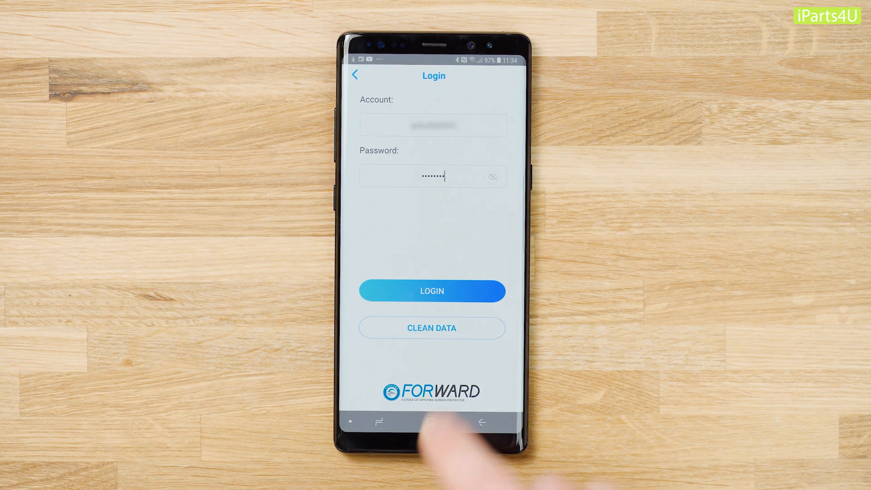
click(431, 290)
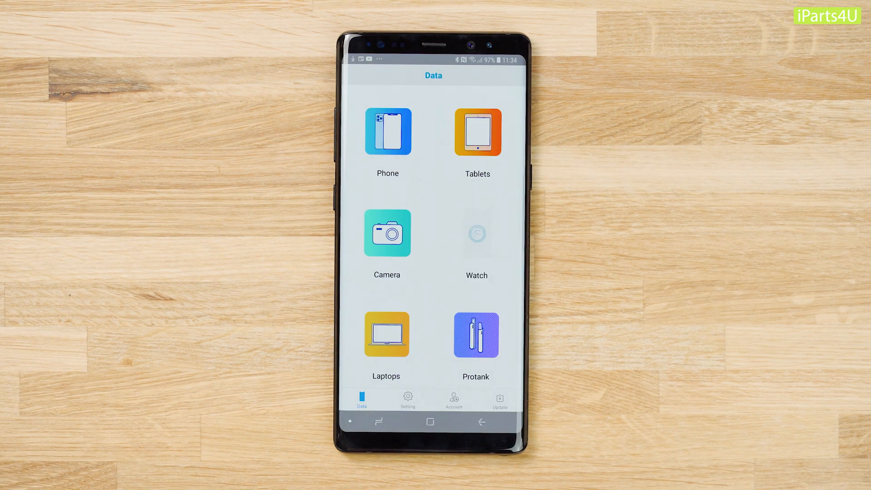
From the Account page, enter Material Code and scan the film box QR code
click(454, 399)
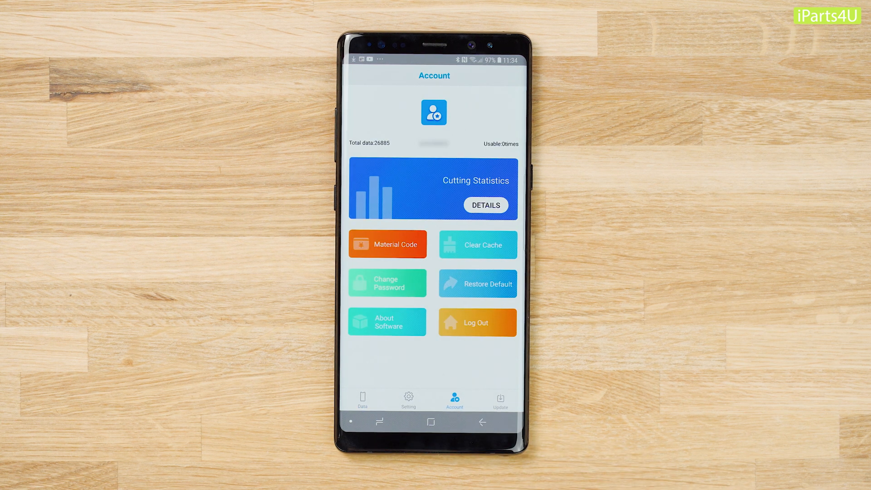
click(387, 244)
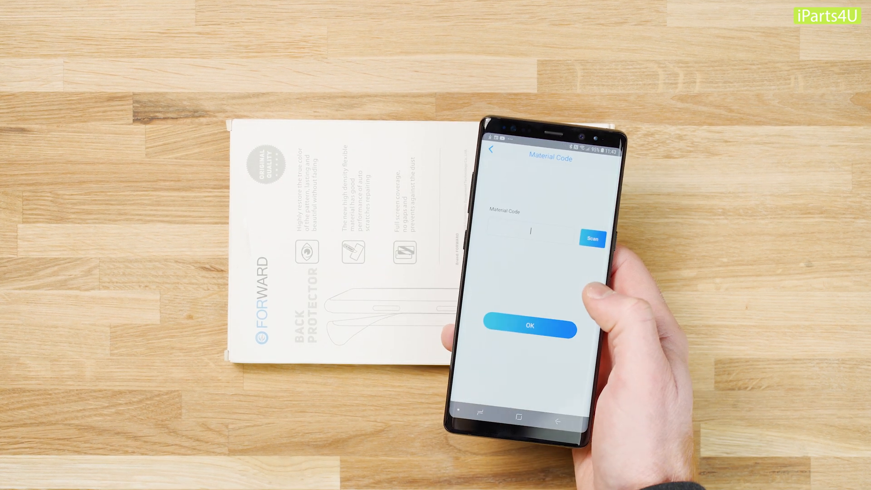
click(592, 239)
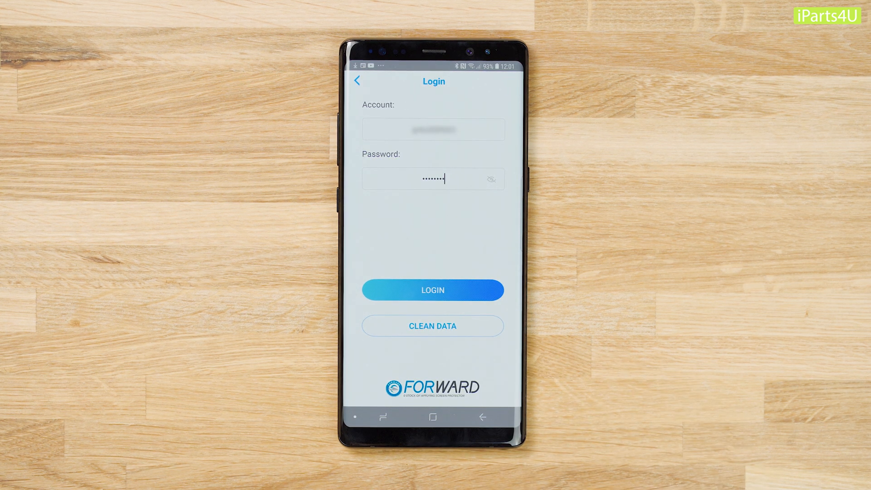
Log back in and view the Account page showing 184 usable cuts
click(433, 290)
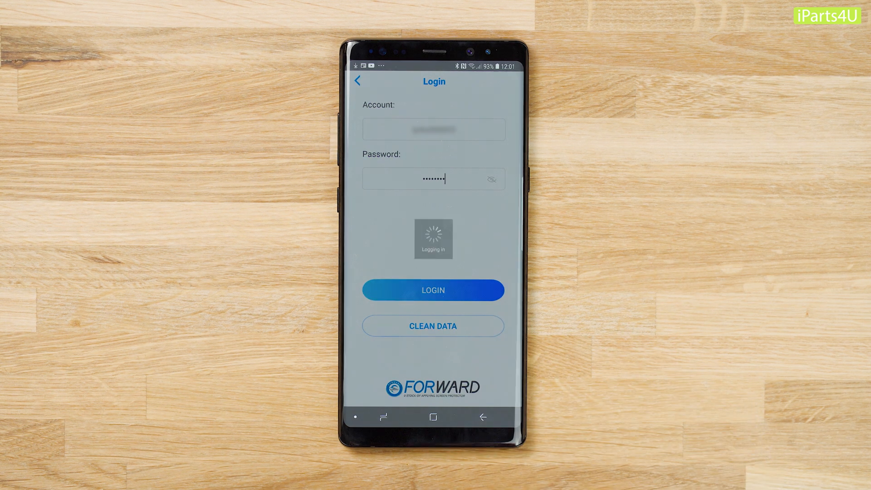
click(433, 291)
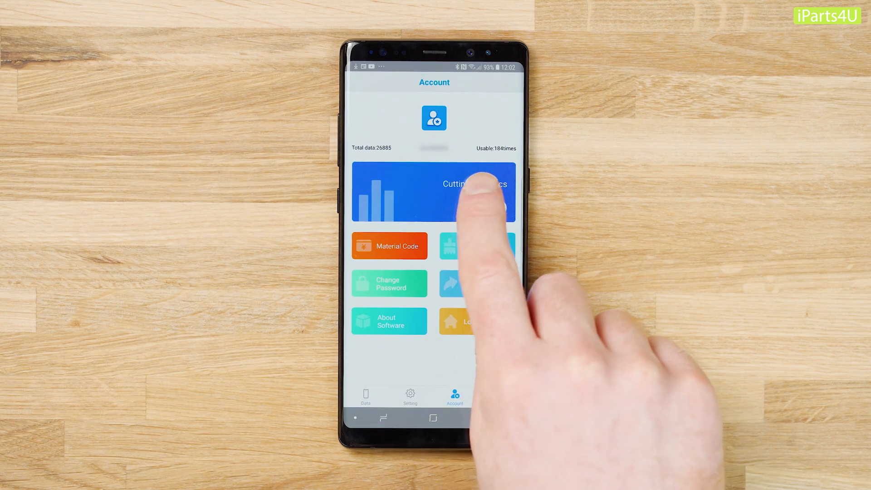